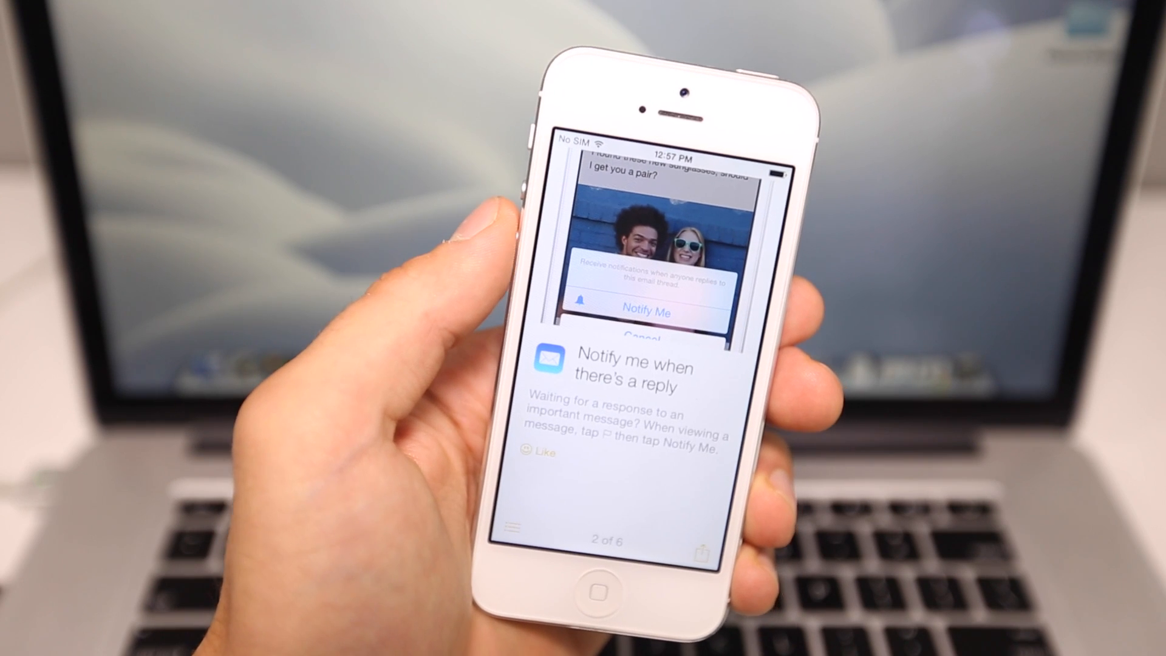
# Swipe past the Notify Me tip in Tips to reach the Settings home screen.
pyautogui.hscroll(-3)
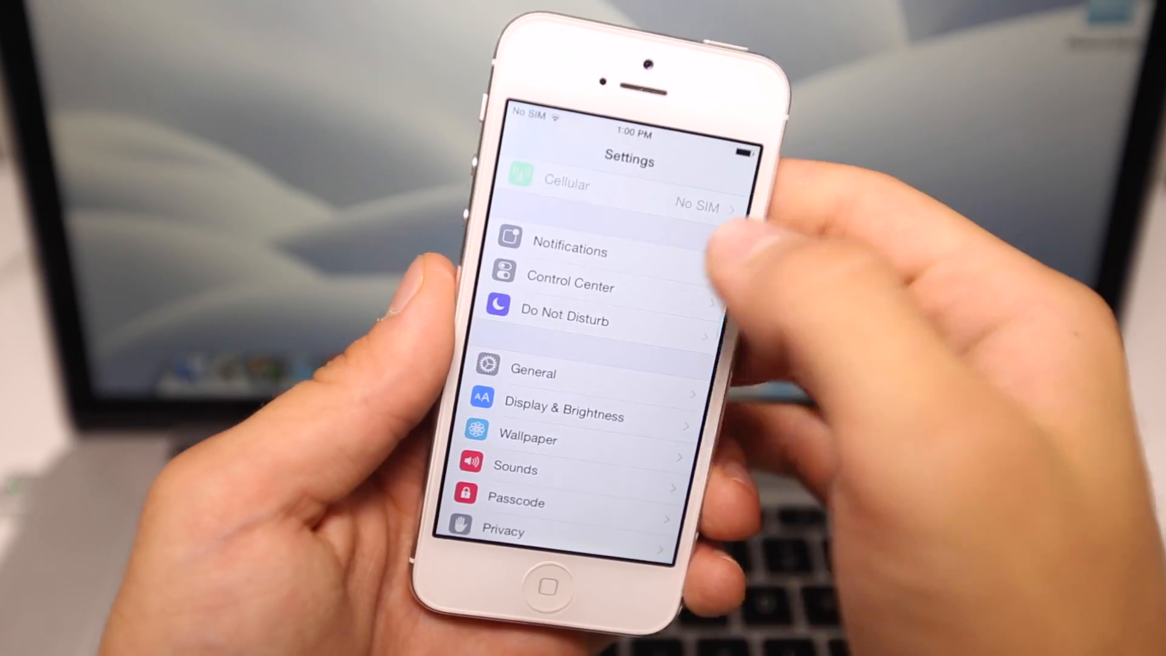
# Review Brightness, Text Size and Bold Text in Display & Brightness, then go home.
pyautogui.scroll(-3)
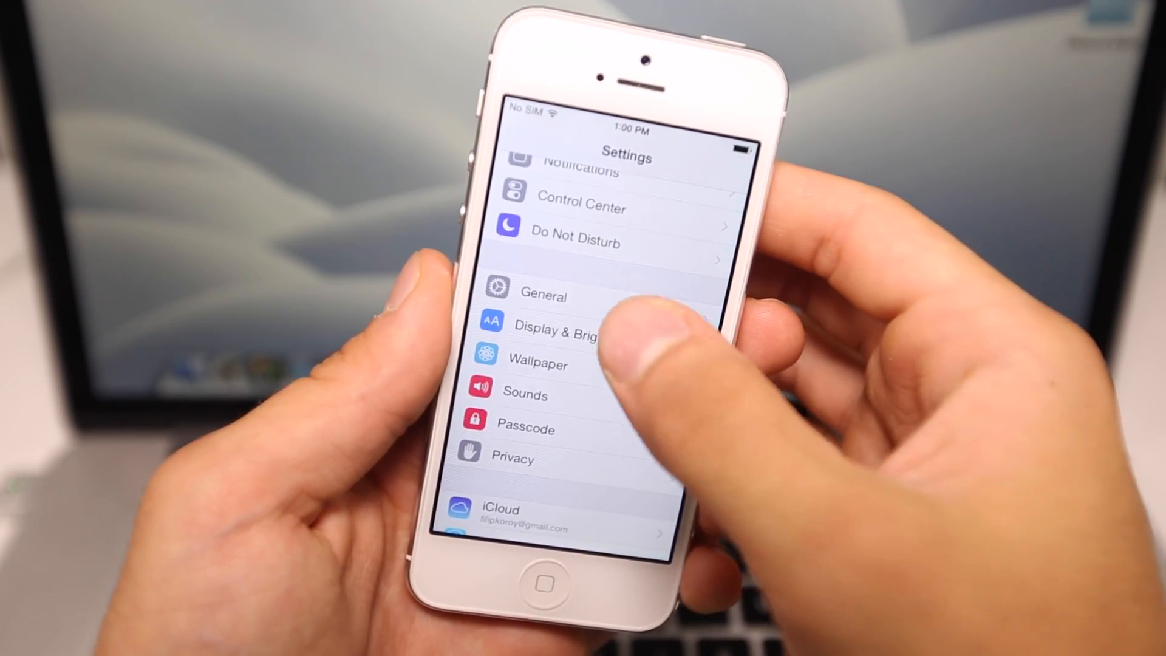
pyautogui.click(557, 327)
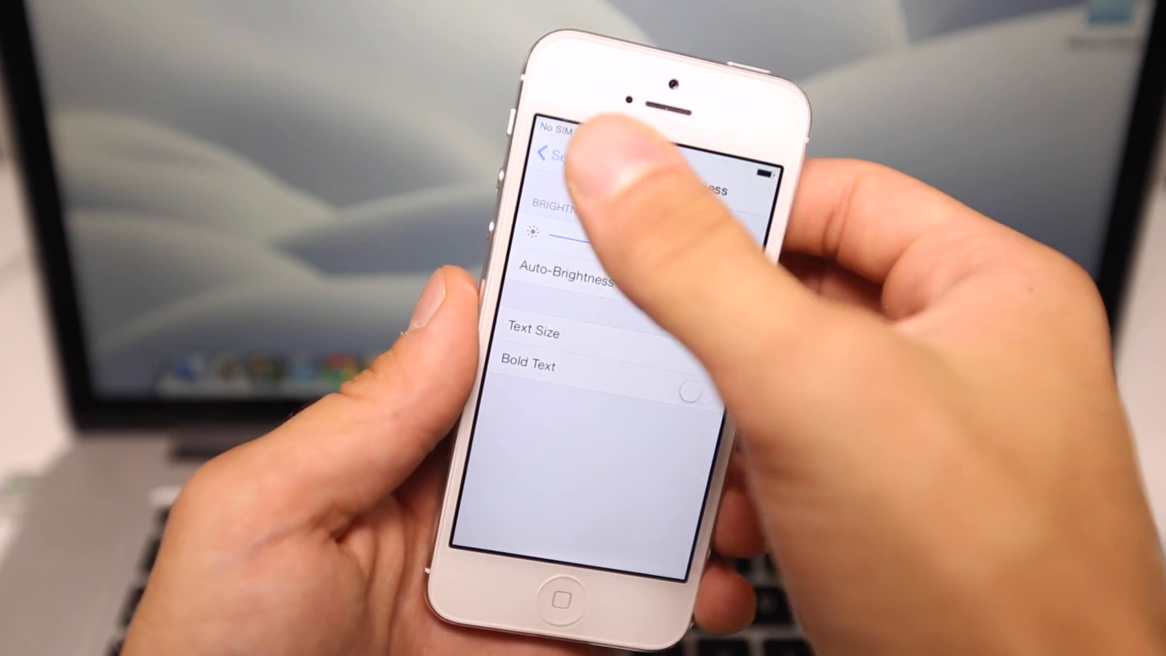
pyautogui.click(554, 156)
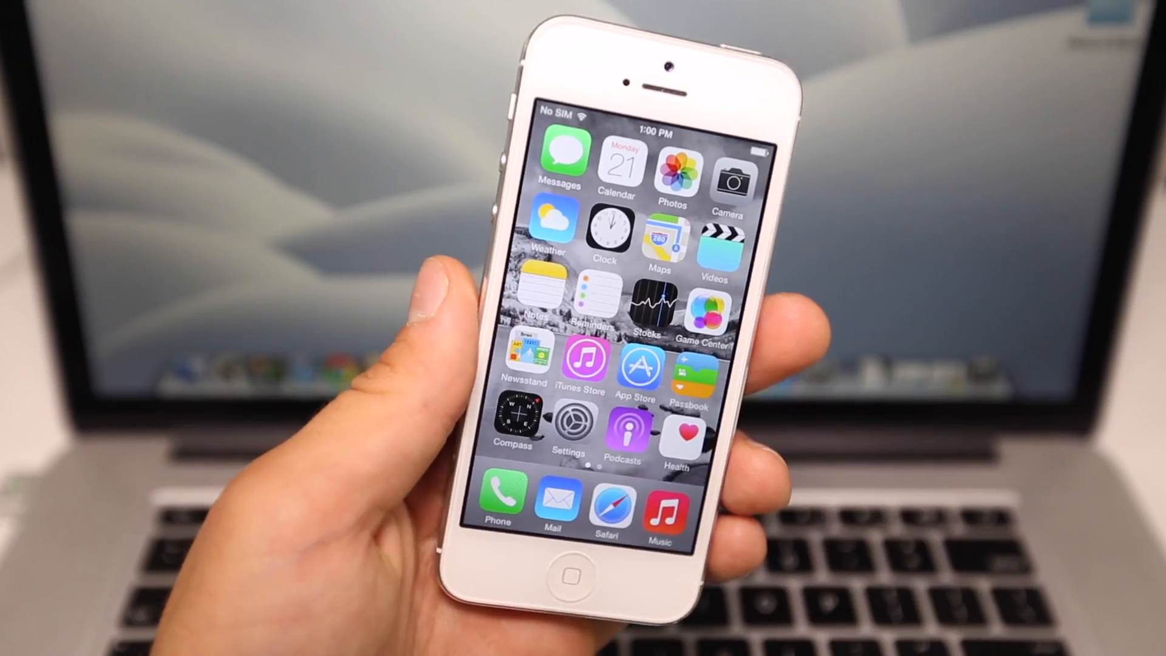
pyautogui.hscroll(-3)
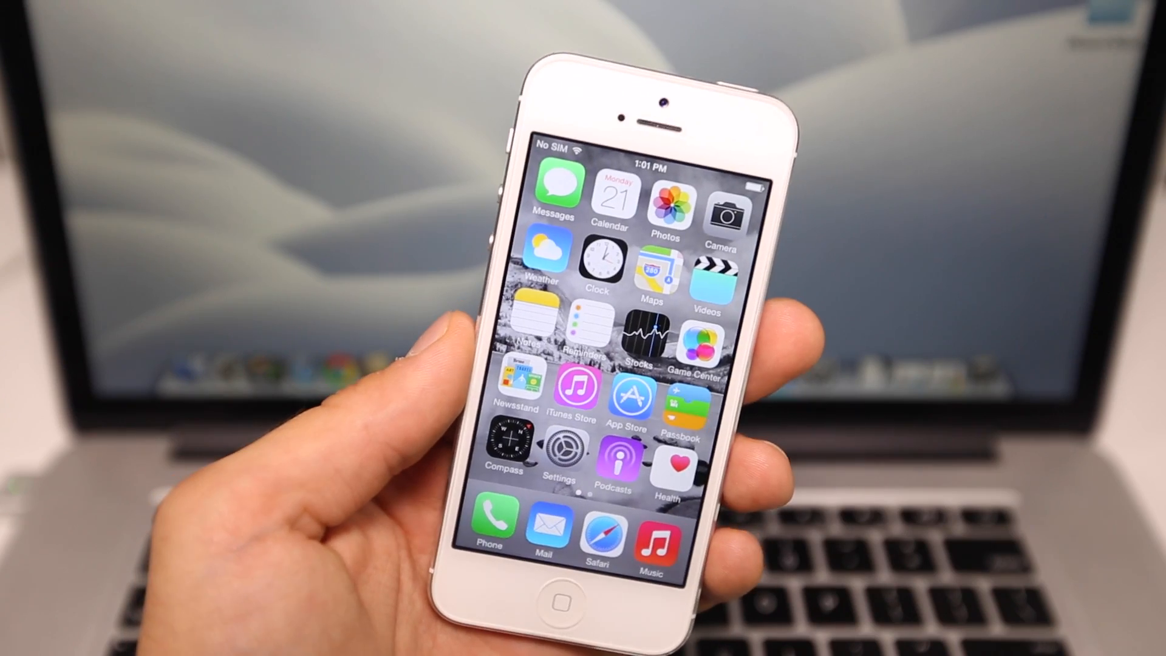
# Confirm Handoff is on under General > Handoff & Suggested Apps, then go back to Settings.
pyautogui.click(567, 449)
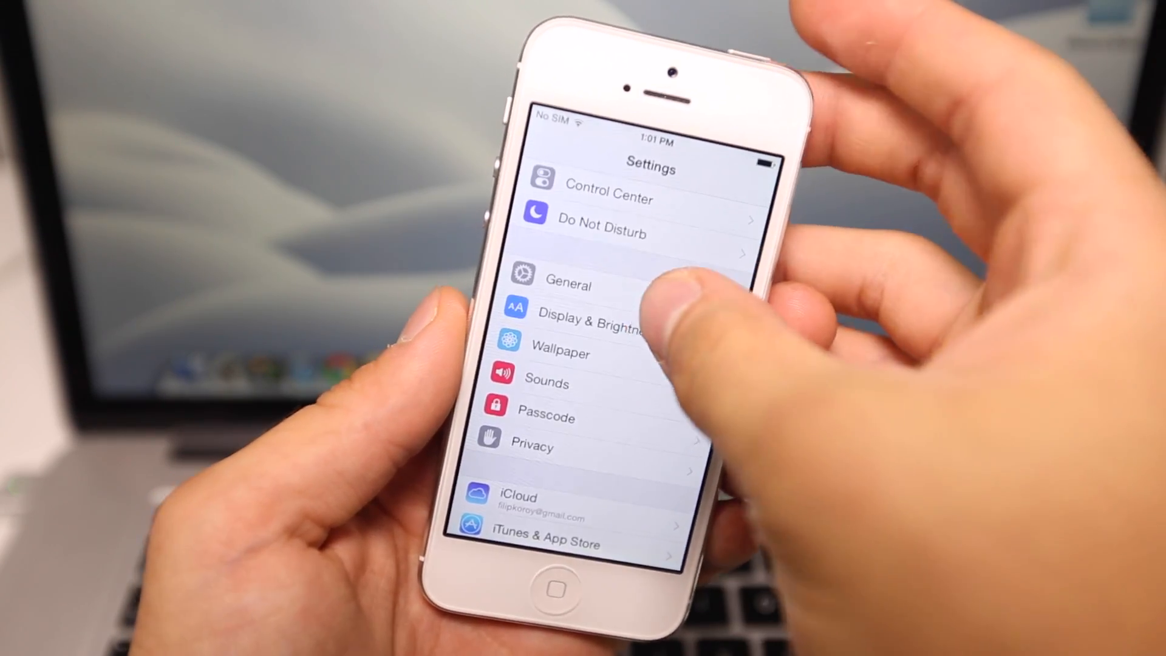
pyautogui.click(567, 284)
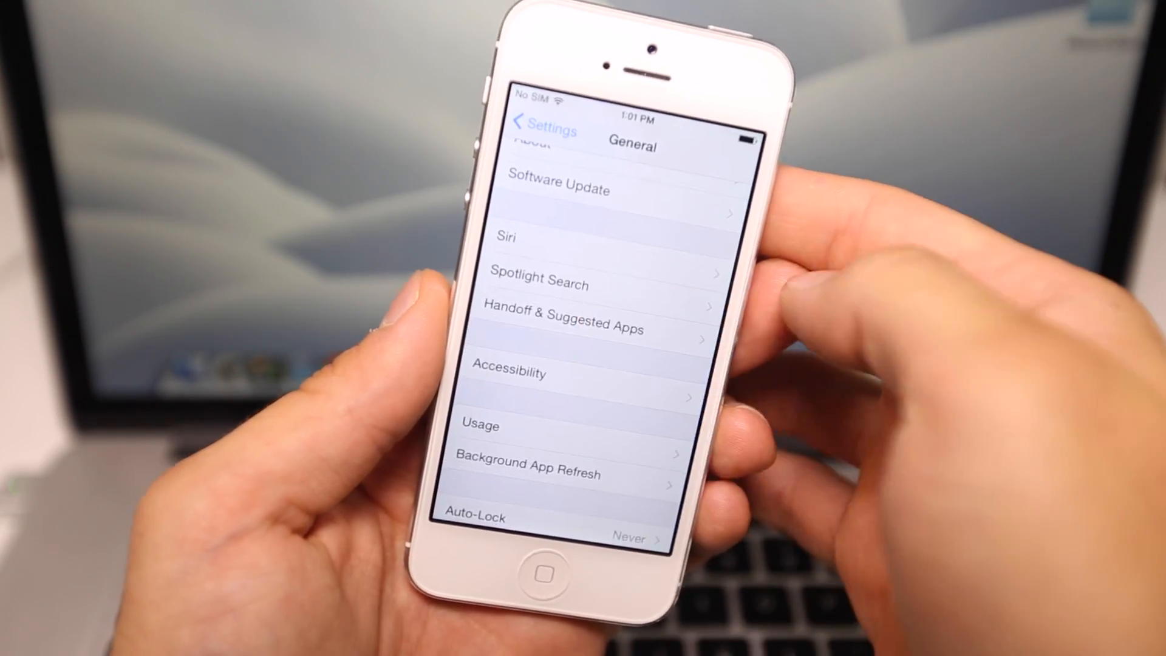
pyautogui.click(562, 329)
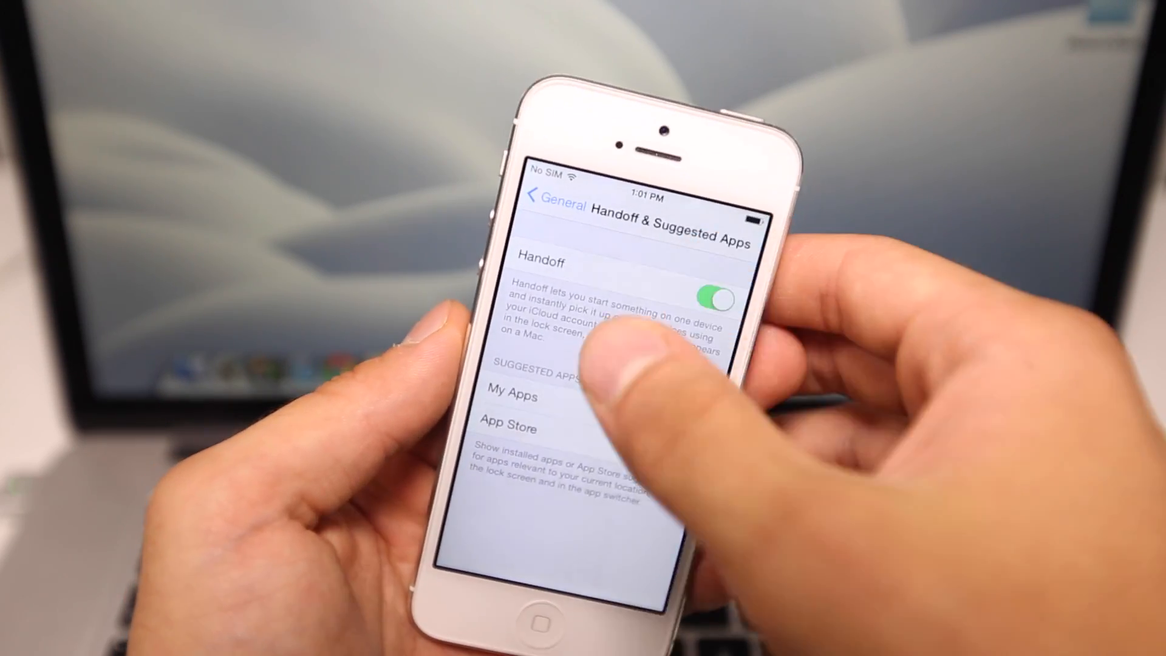
pyautogui.click(676, 428)
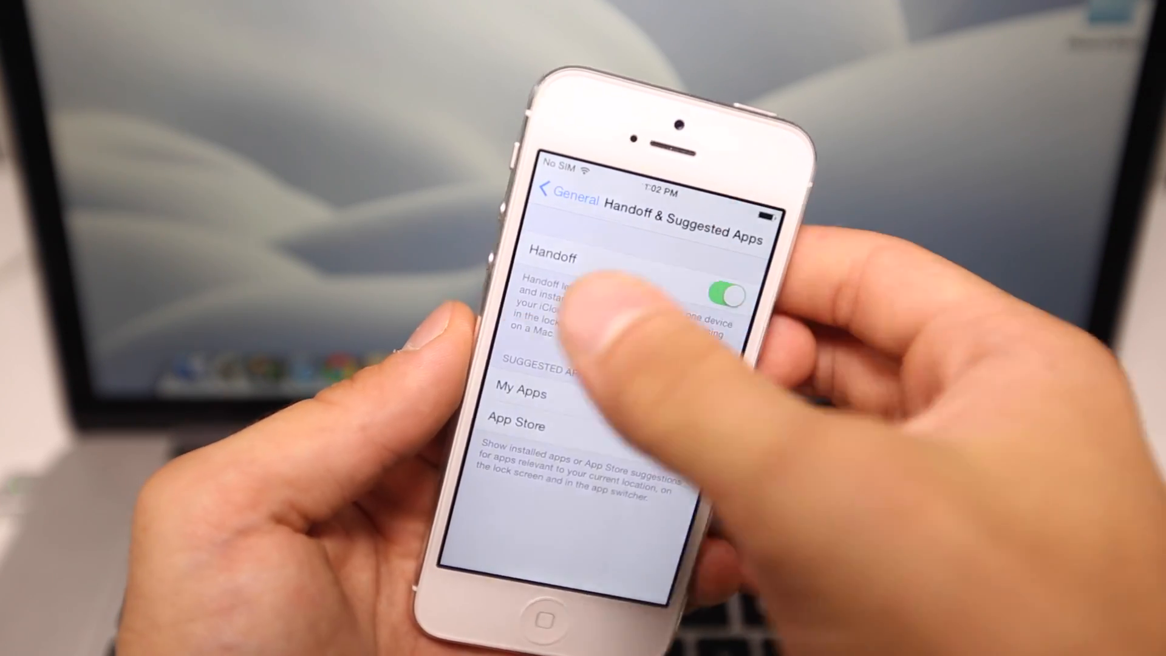
pyautogui.click(563, 201)
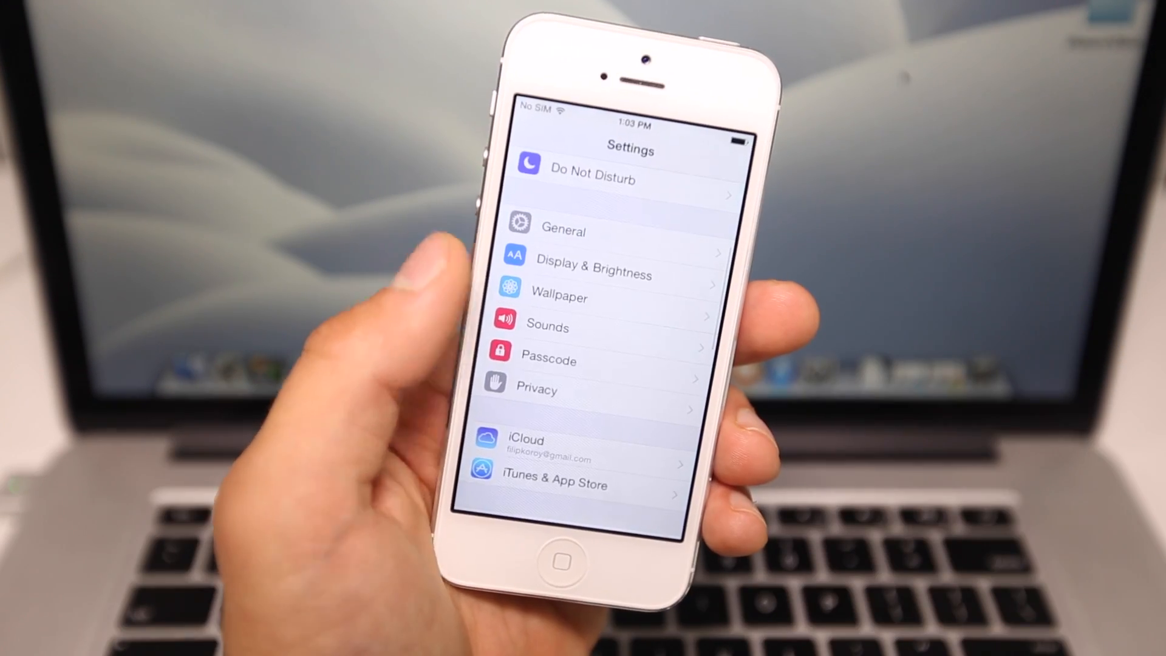
# Open the Canon camera photo in the Photos editor.
pyautogui.click(536, 388)
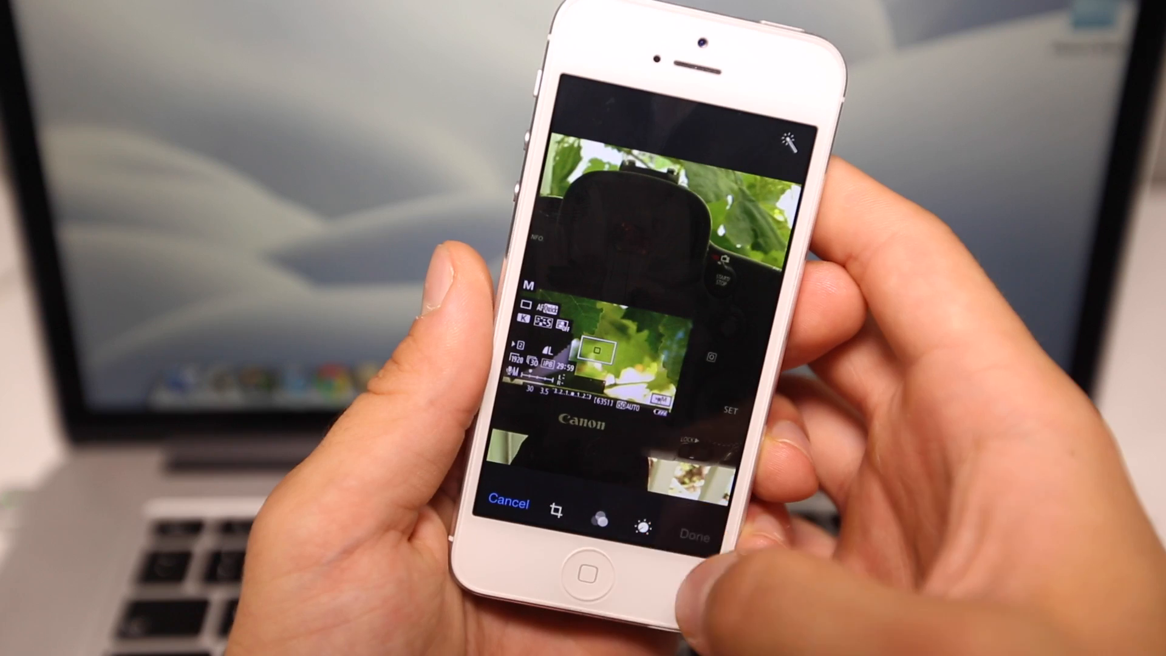
# Show the Light, Color and B&W adjustments for the Canon camera photo.
pyautogui.click(640, 511)
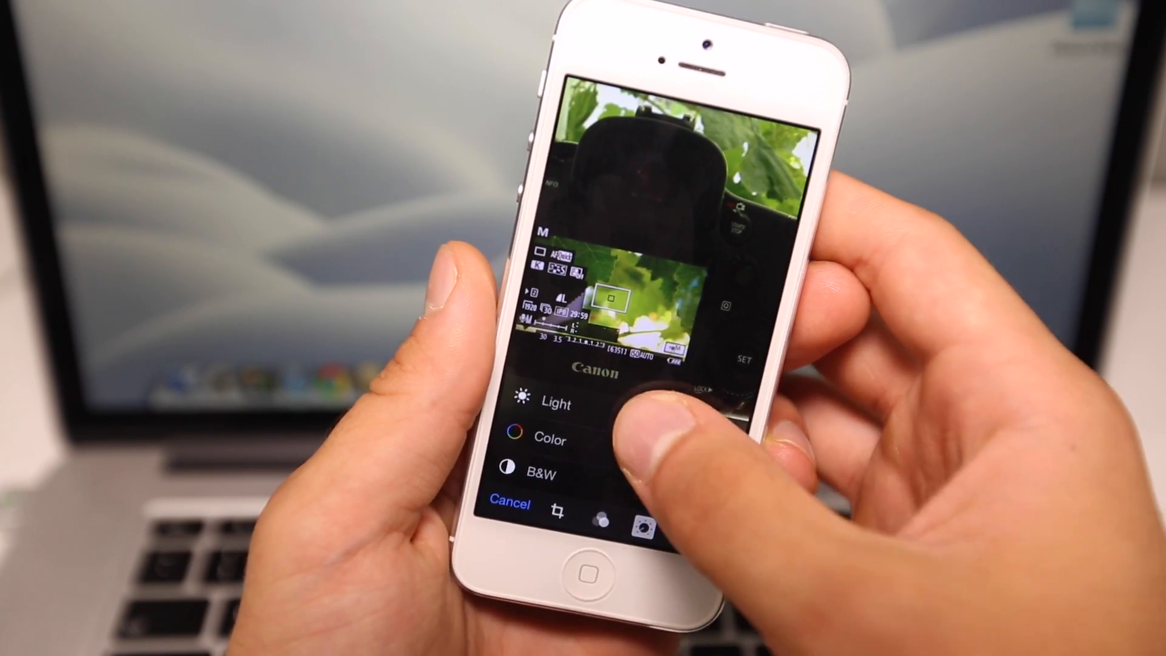